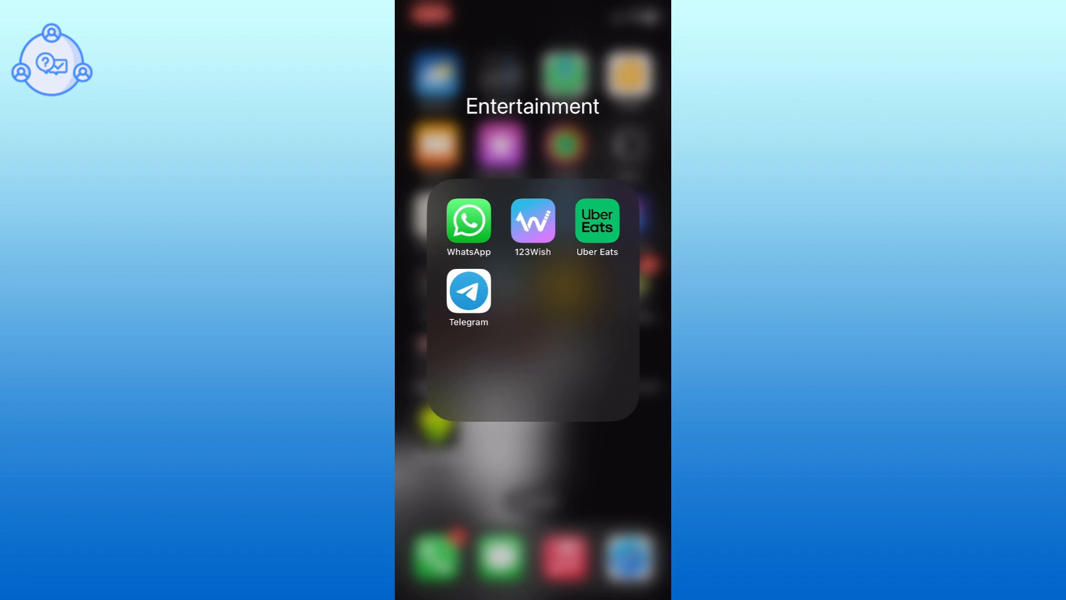
Step: Launch WhatsApp from the Entertainment folder on the Home Screen
left_click(468, 221)
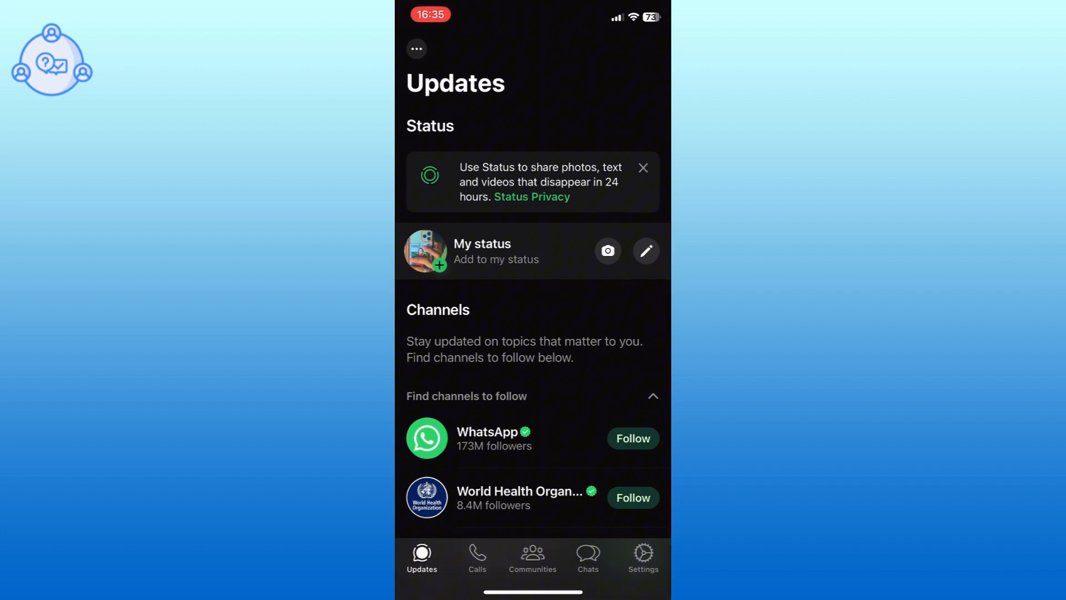
Step: Go to WhatsApp Settings and then its Privacy section
left_click(642, 556)
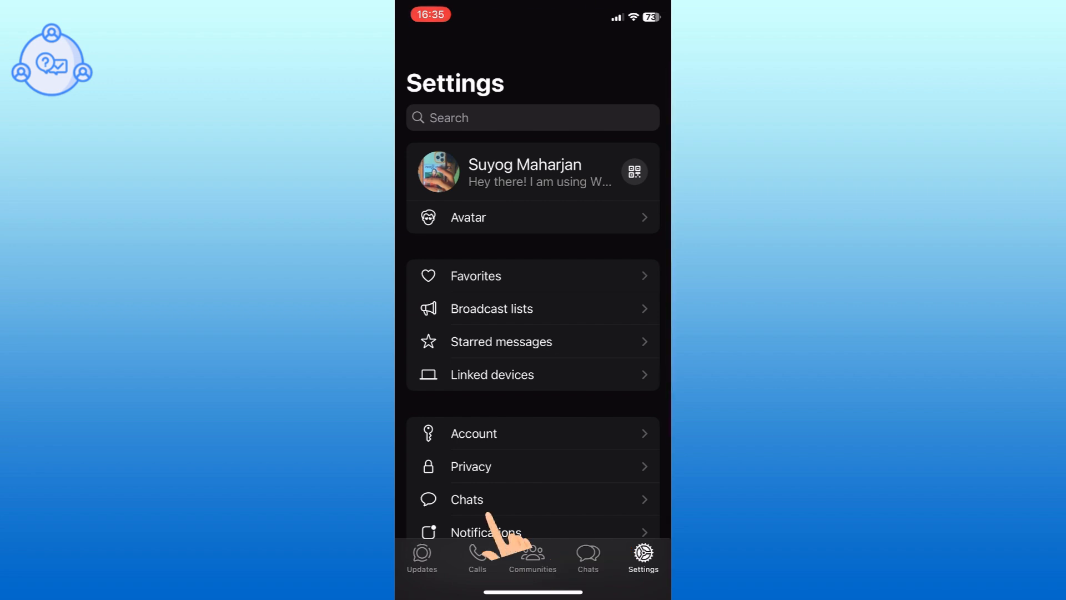
left_click(471, 466)
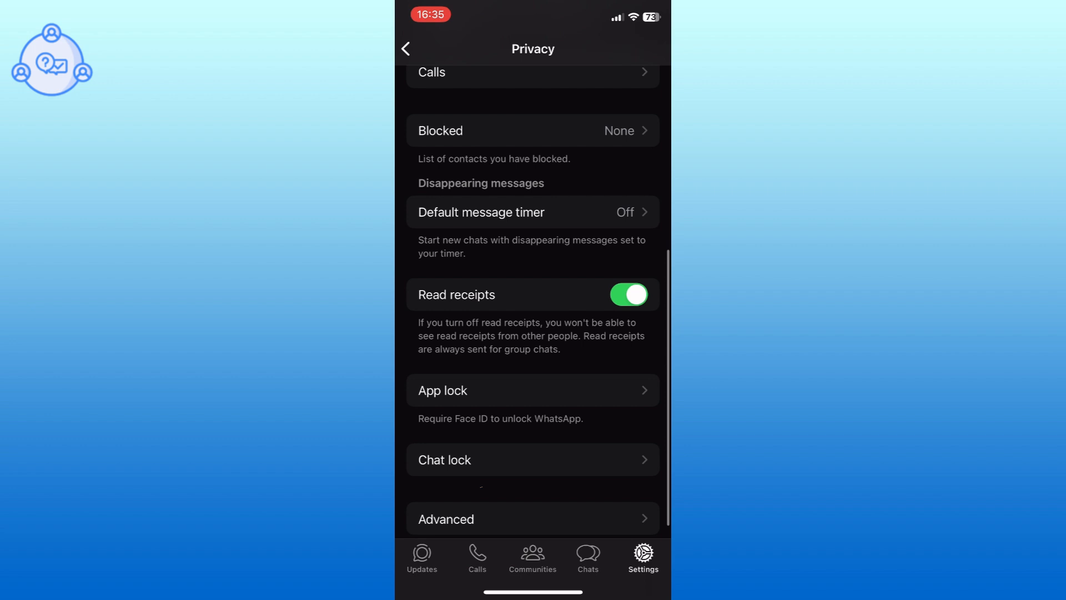
Step: Enter the App lock settings from Privacy
left_click(531, 390)
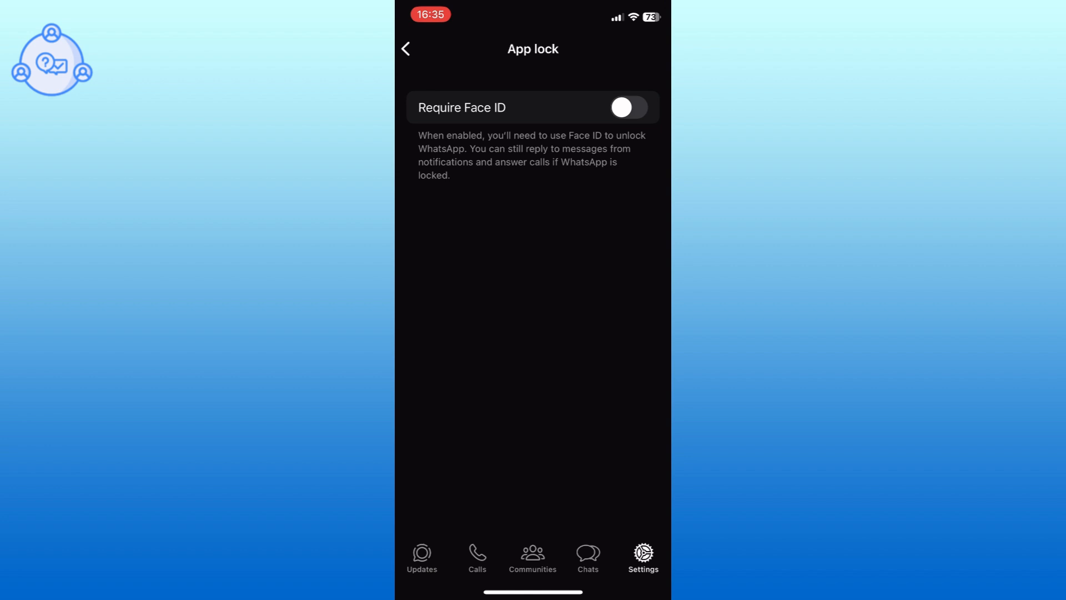
Step: Turn on Require Face ID and set the lock timing to Immediately
left_click(626, 108)
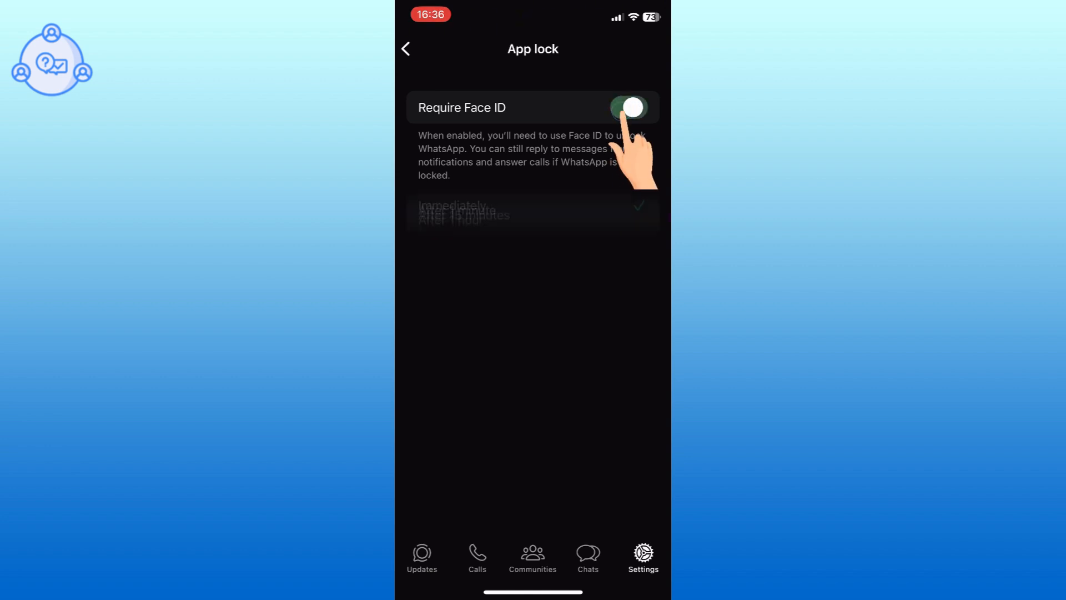
left_click(628, 107)
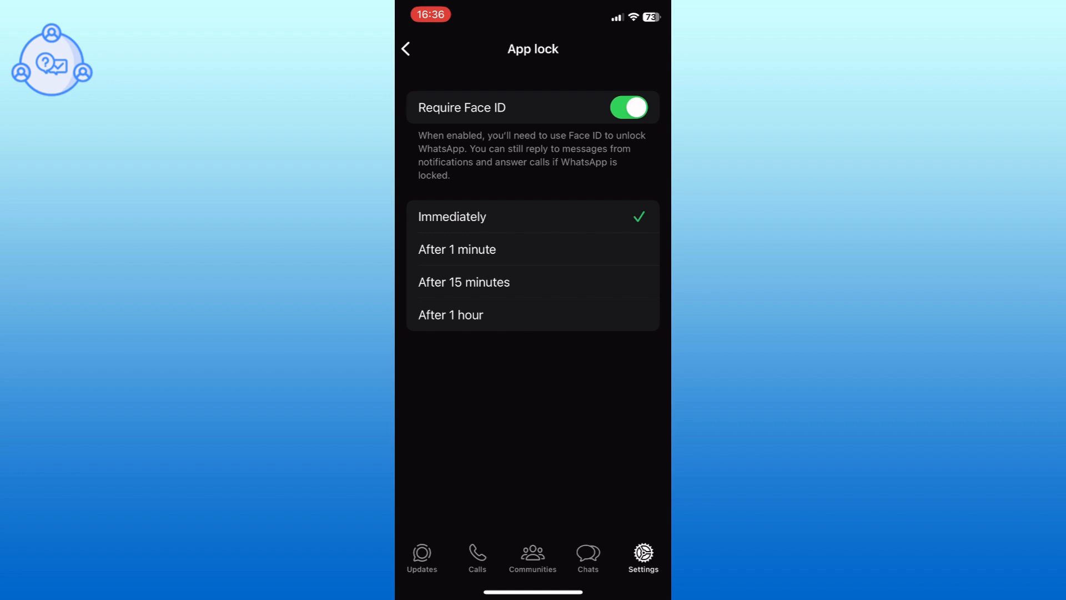